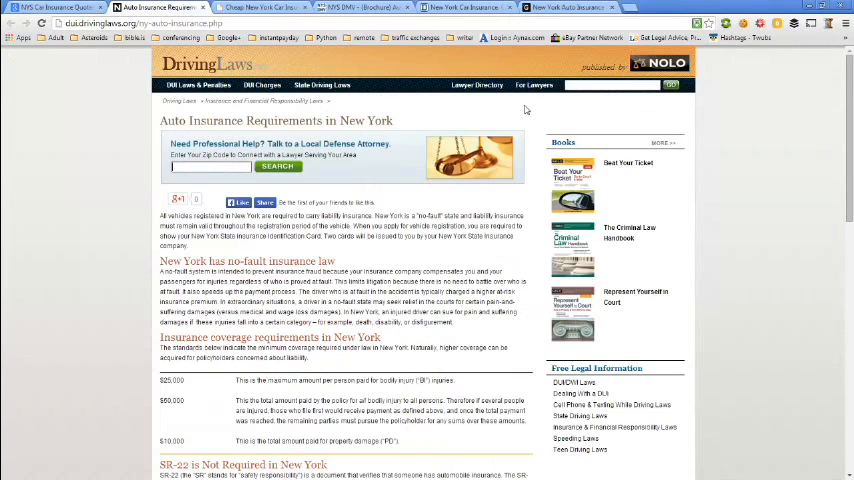
mouse_move(540, 110)
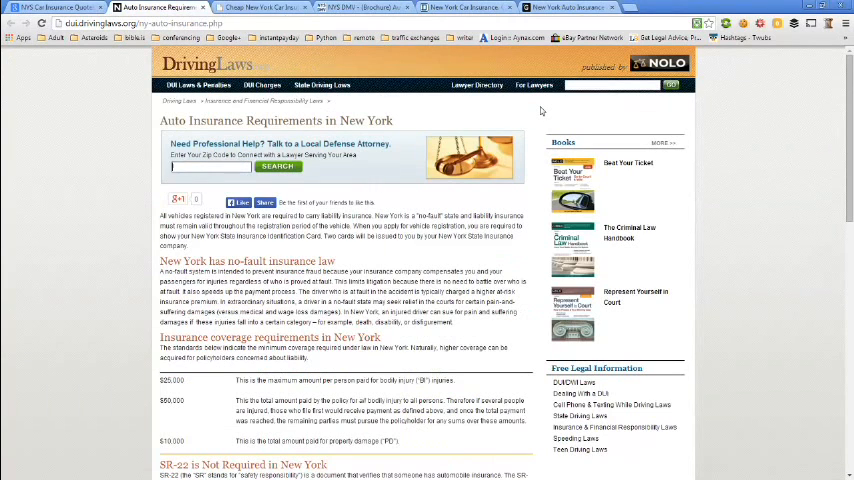
mouse_move(546, 114)
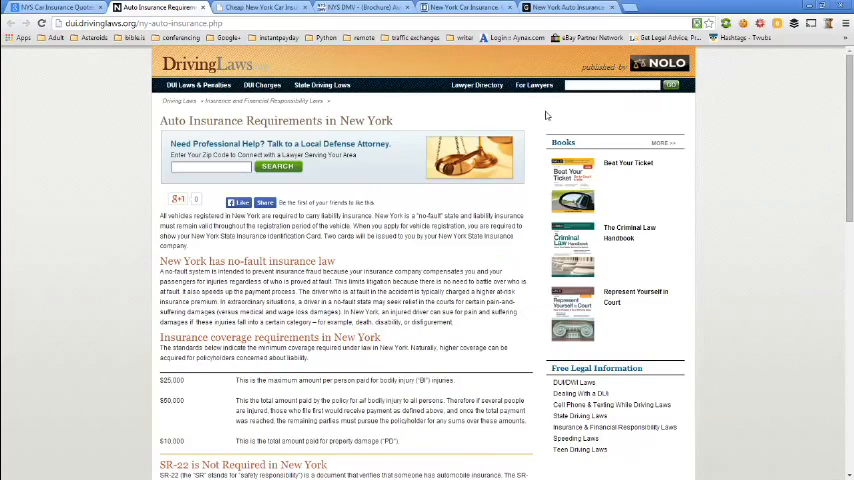
Read down through the currently open New York car insurance page.
scroll("down", 3)
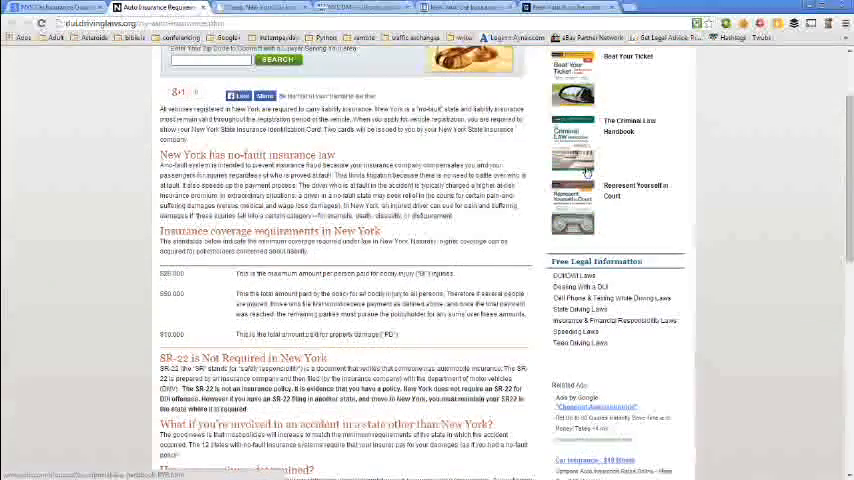
scroll("up", 3)
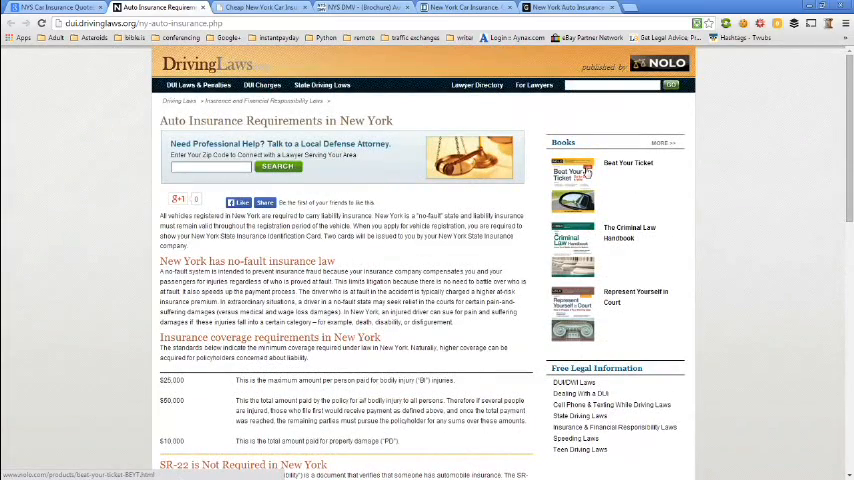
scroll("down", 3)
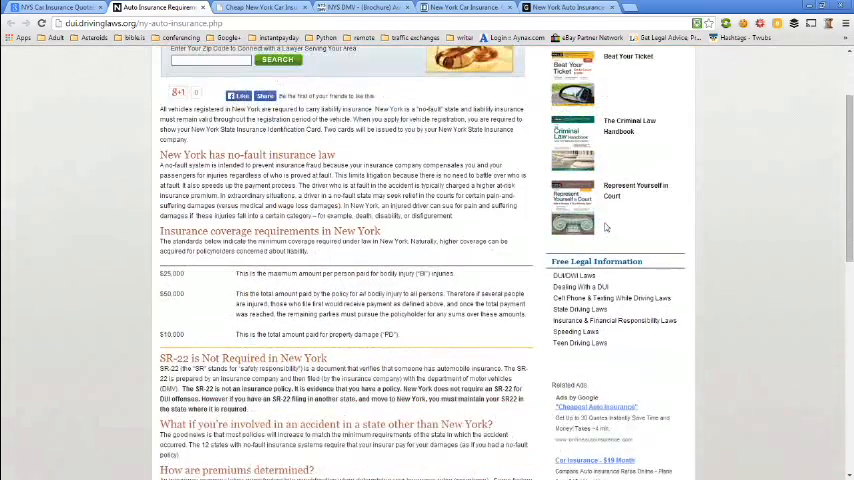
scroll("down", 3)
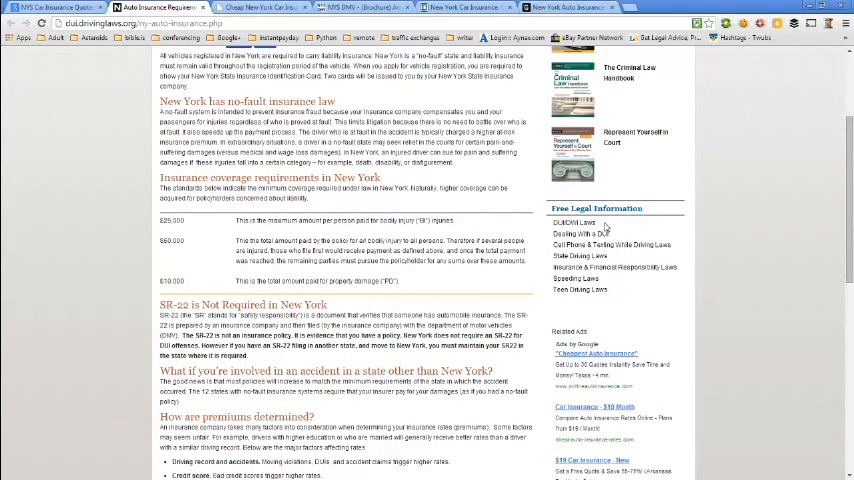
scroll("down", 3)
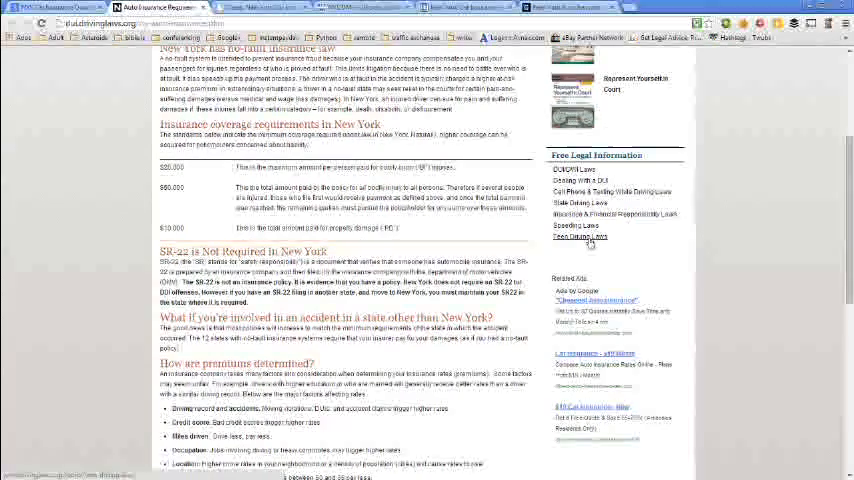
scroll("down", 3)
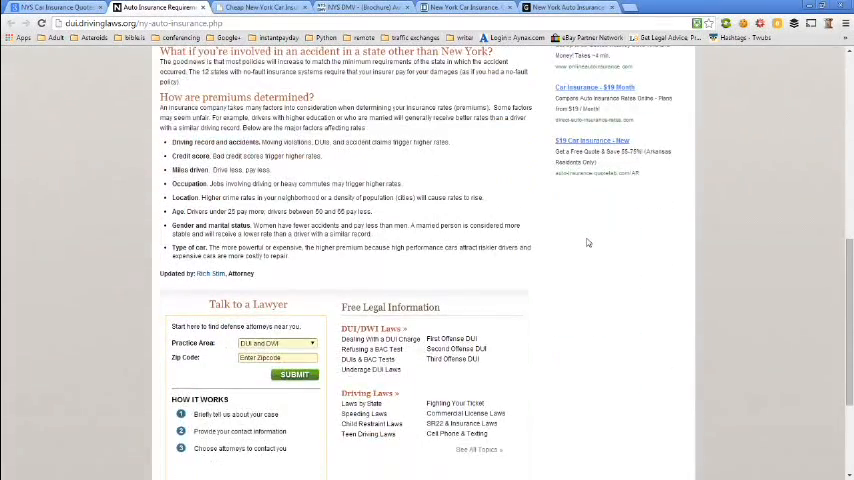
scroll("down", 3)
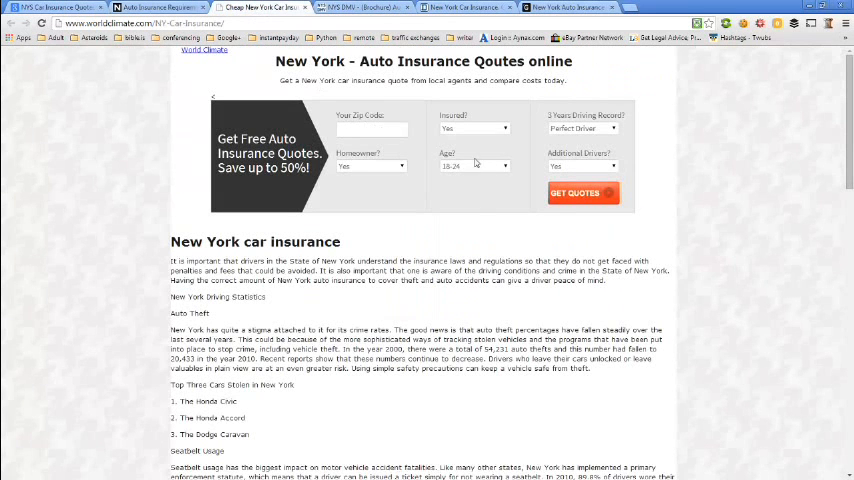
mouse_move(834, 248)
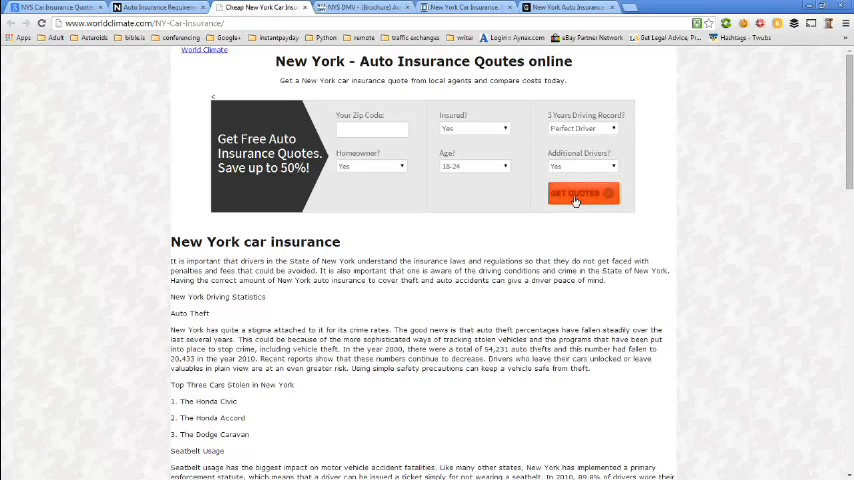
scroll("down", 3)
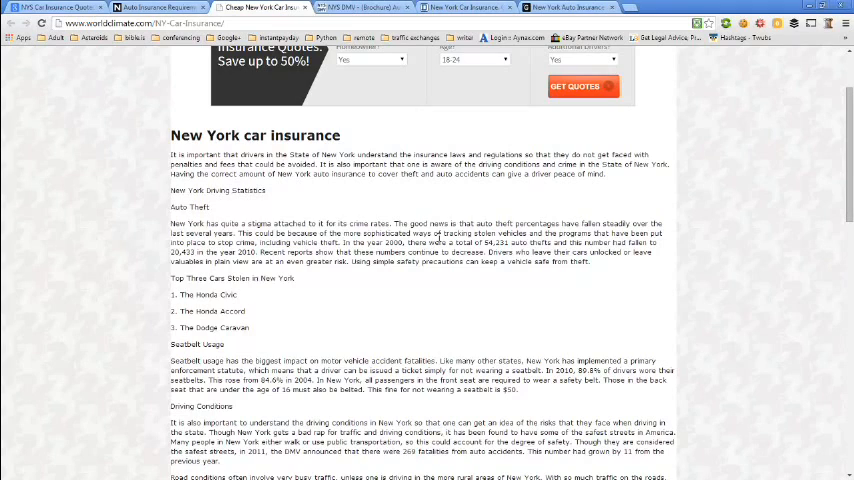
scroll("down", 3)
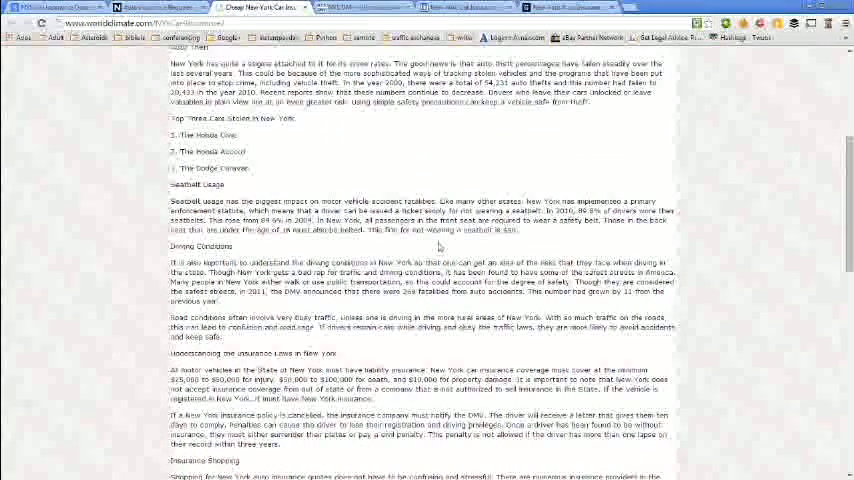
scroll("down", 3)
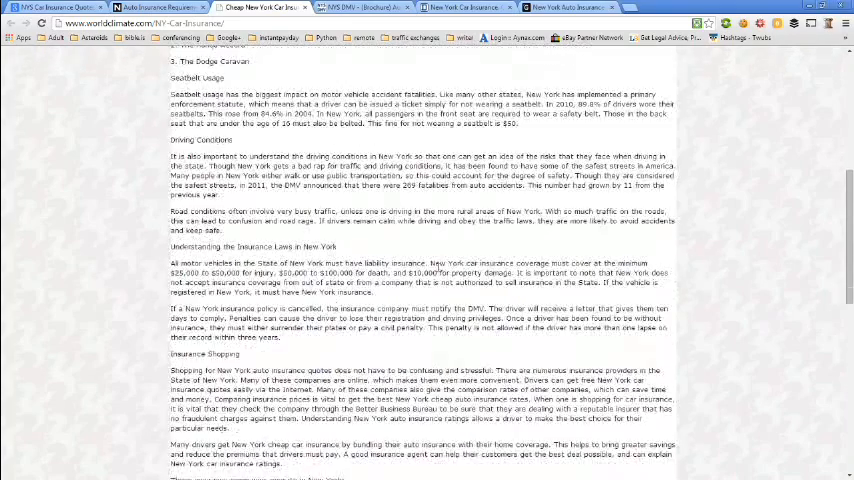
scroll("down", 3)
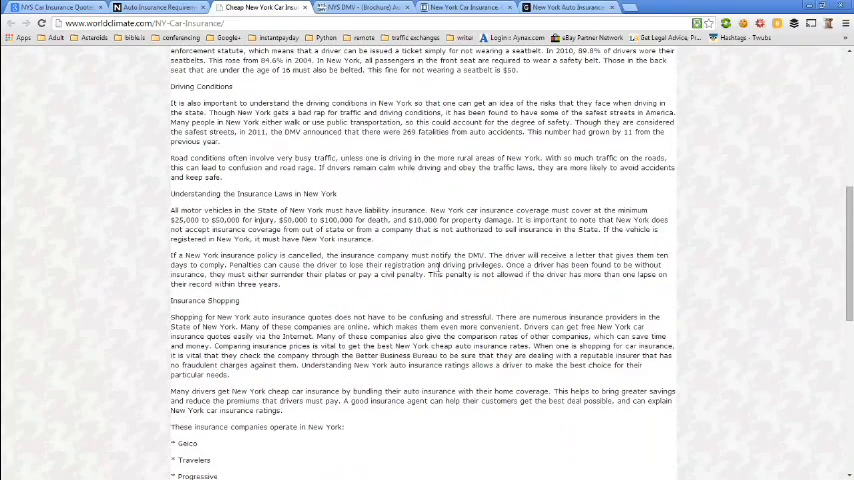
scroll("down", 3)
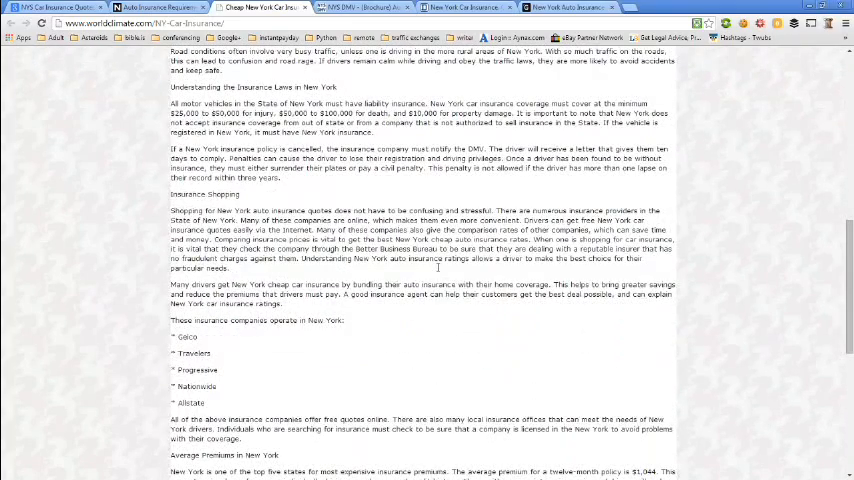
scroll("down", 3)
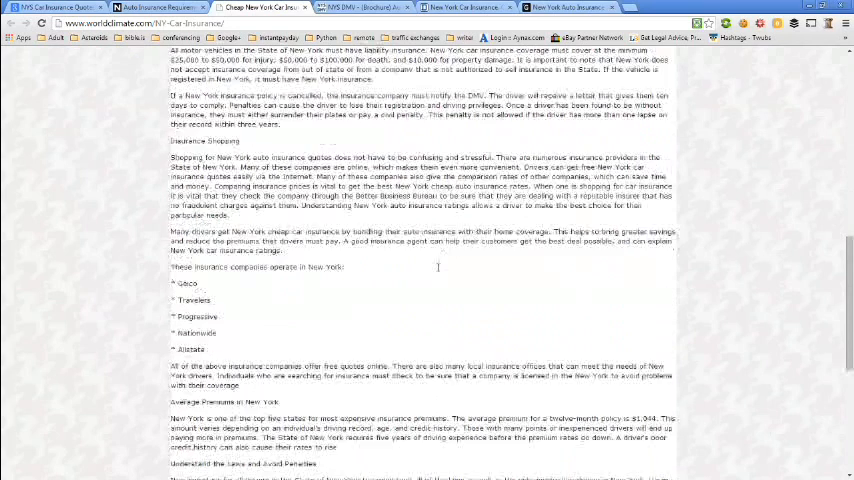
scroll("down", 3)
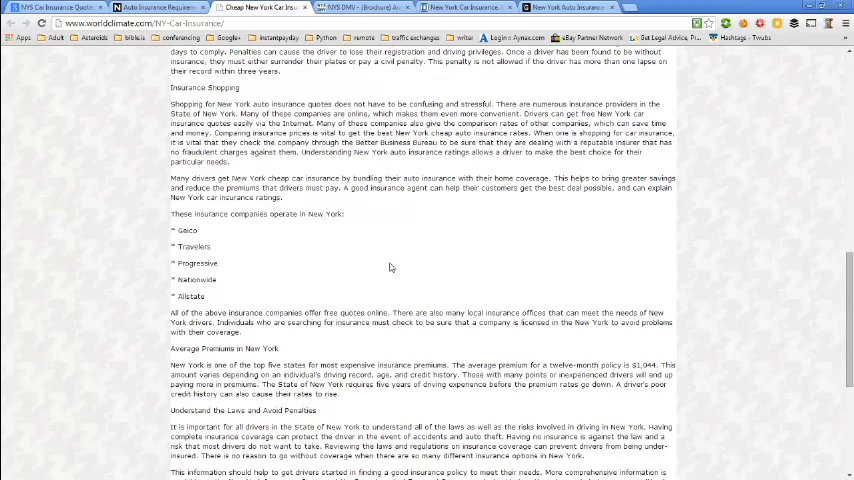
scroll("down", 3)
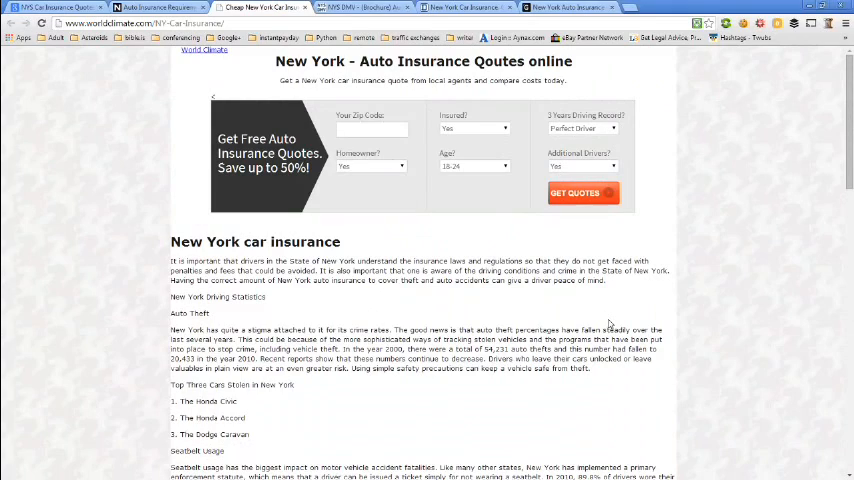
mouse_move(480, 224)
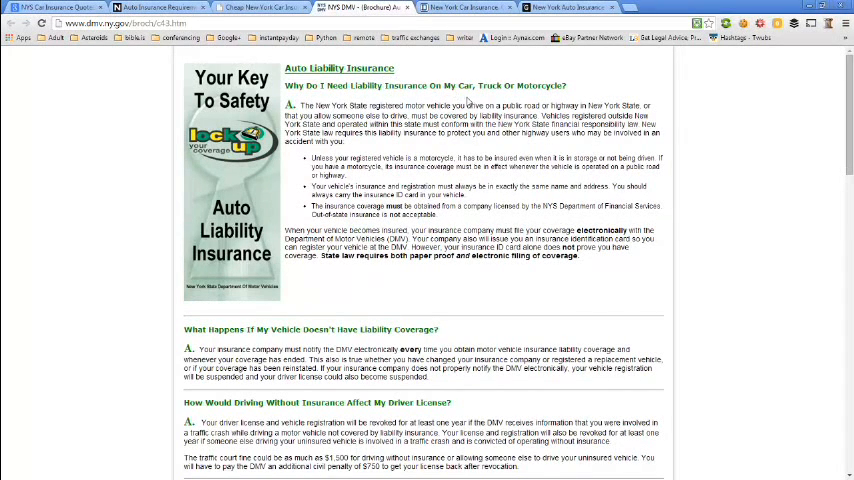
scroll("down", 3)
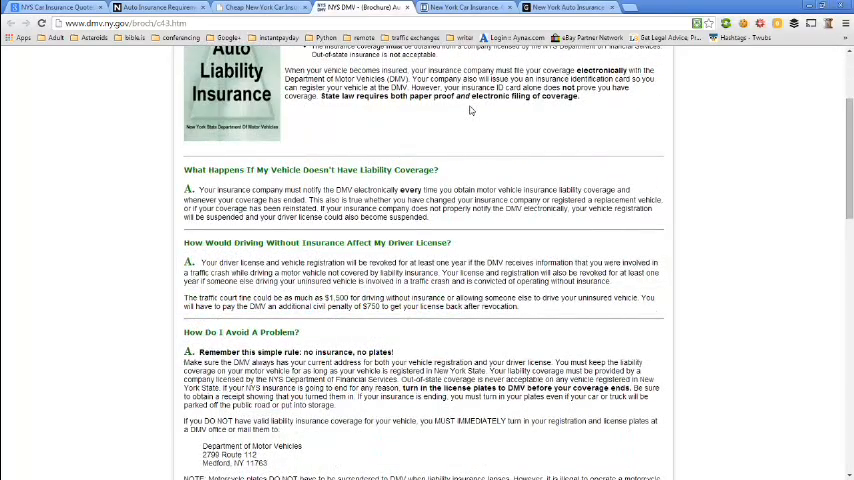
scroll("down", 3)
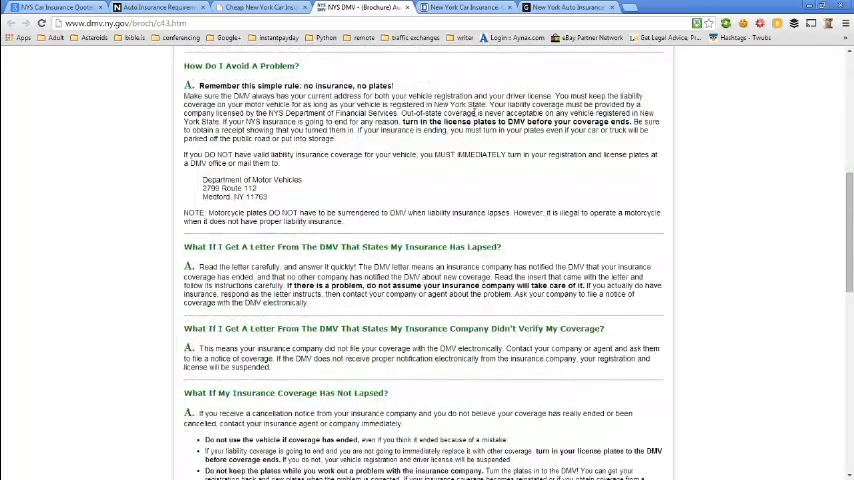
scroll("down", 3)
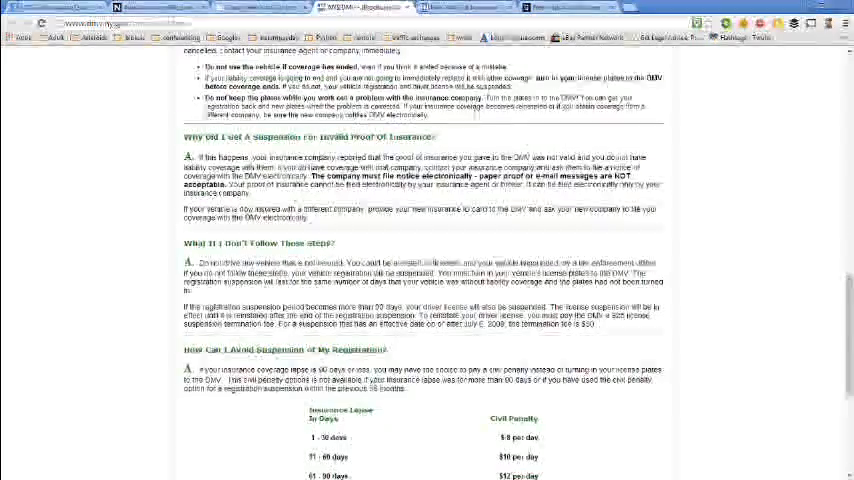
scroll("down", 3)
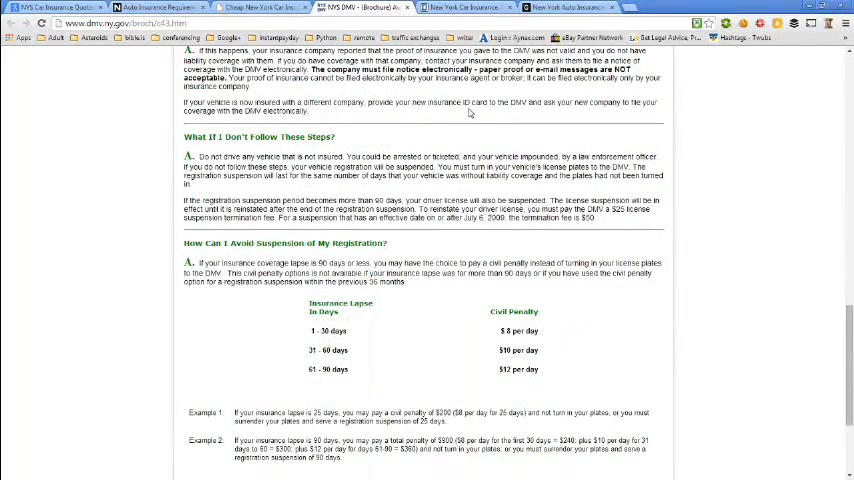
scroll("down", 3)
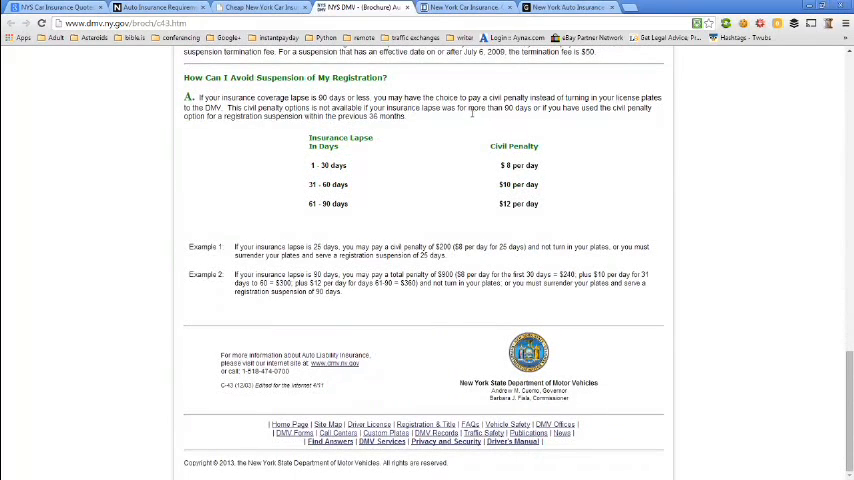
Switch to the neighbouring insurance tab and read through its page, ending back near the top.
left_click(466, 8)
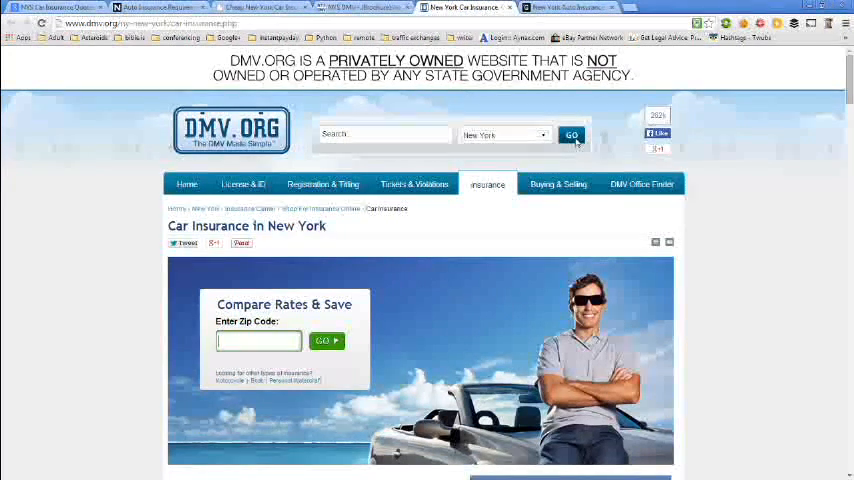
scroll("down", 3)
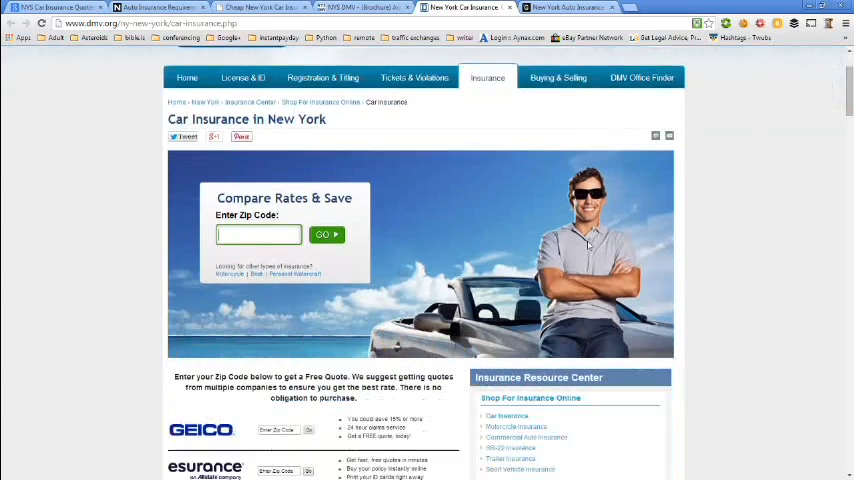
scroll("down", 3)
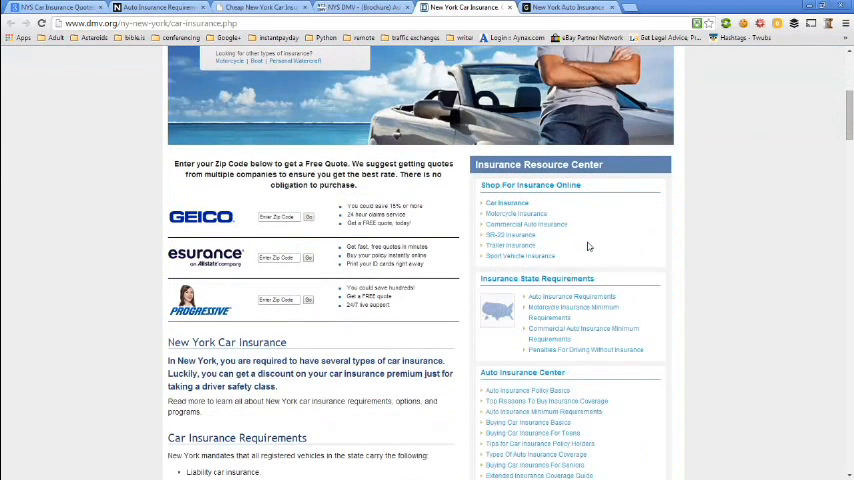
mouse_move(288, 240)
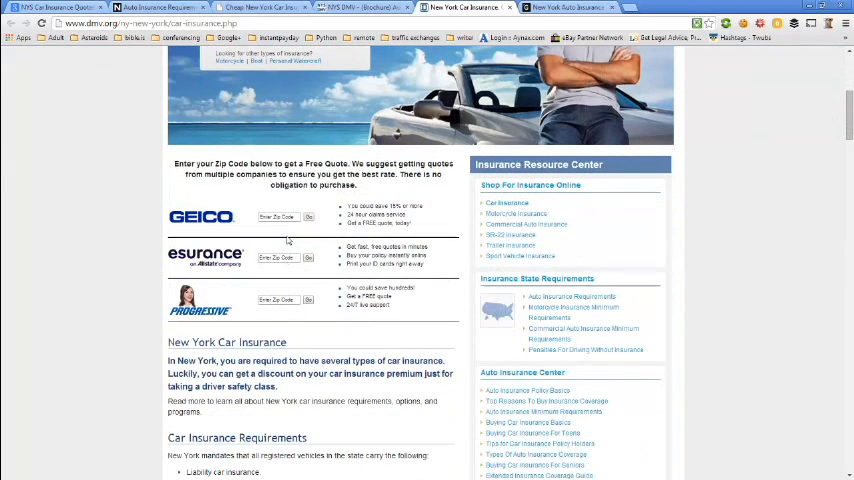
scroll("down", 3)
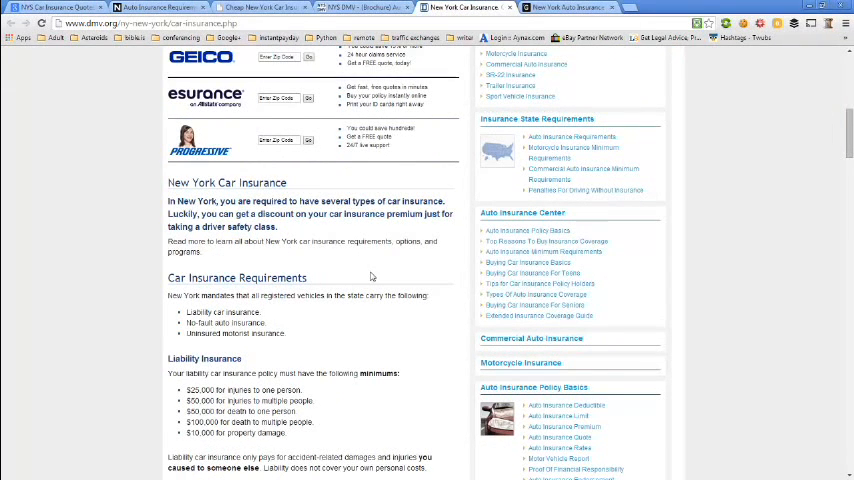
scroll("down", 3)
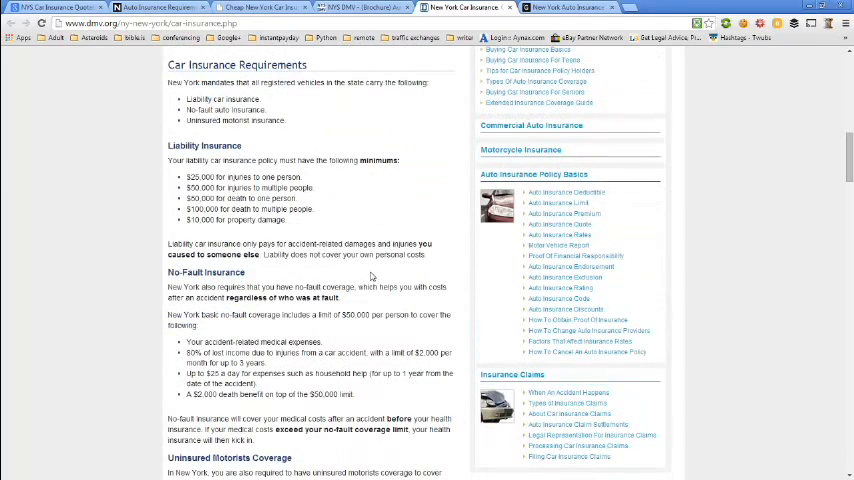
scroll("down", 3)
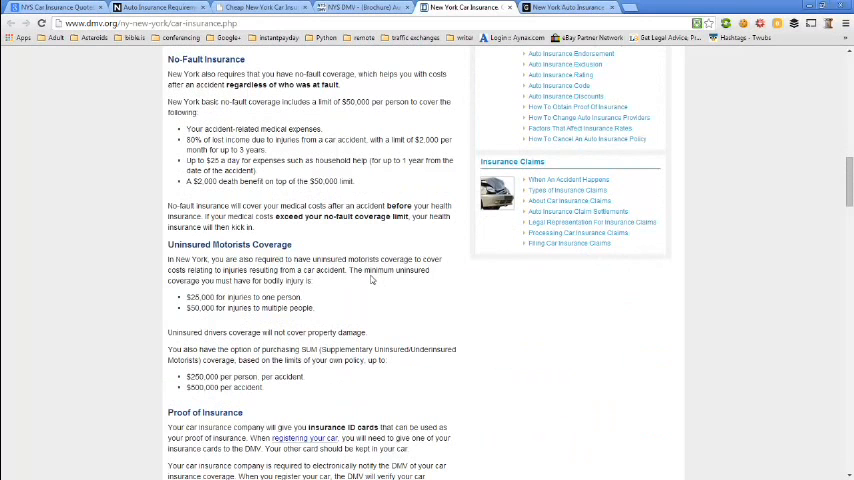
scroll("down", 3)
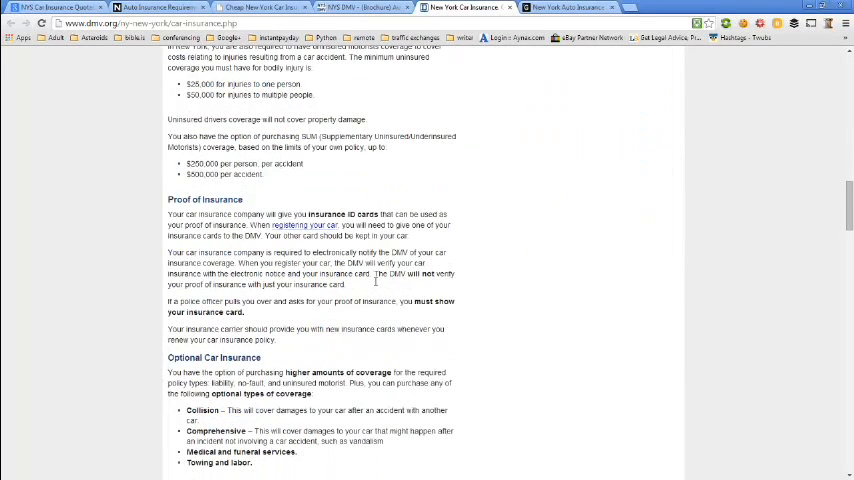
scroll("down", 3)
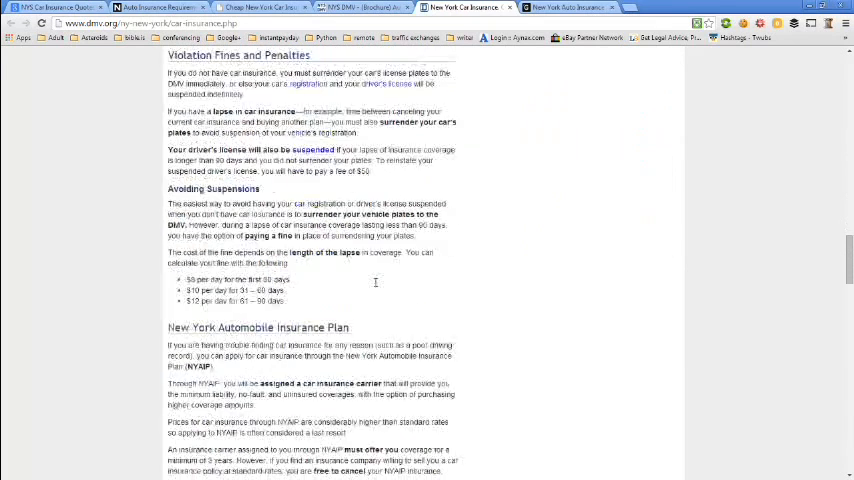
scroll("down", 3)
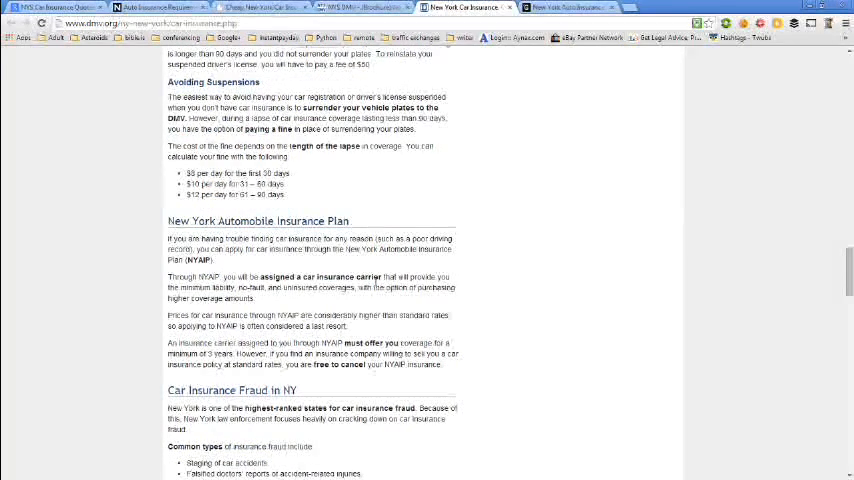
scroll("down", 3)
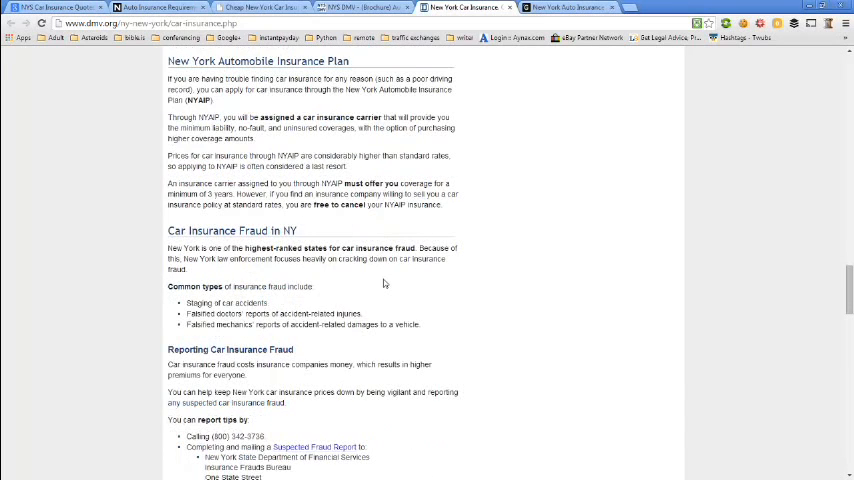
scroll("down", 3)
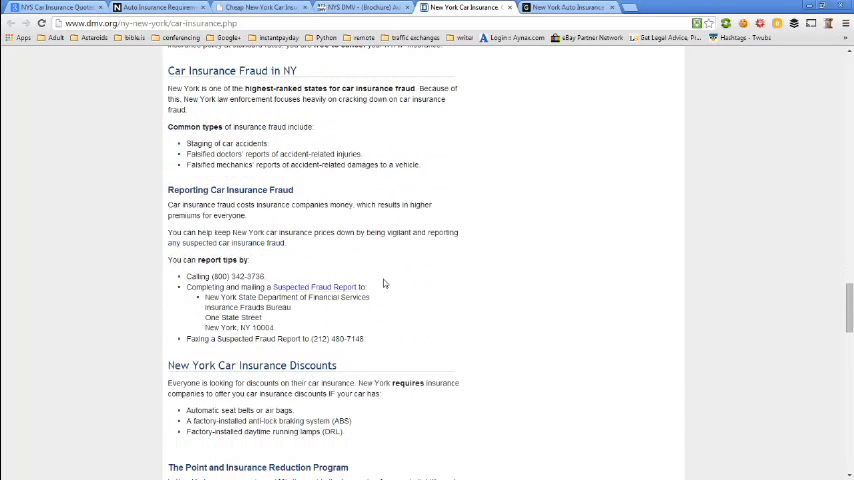
scroll("down", 3)
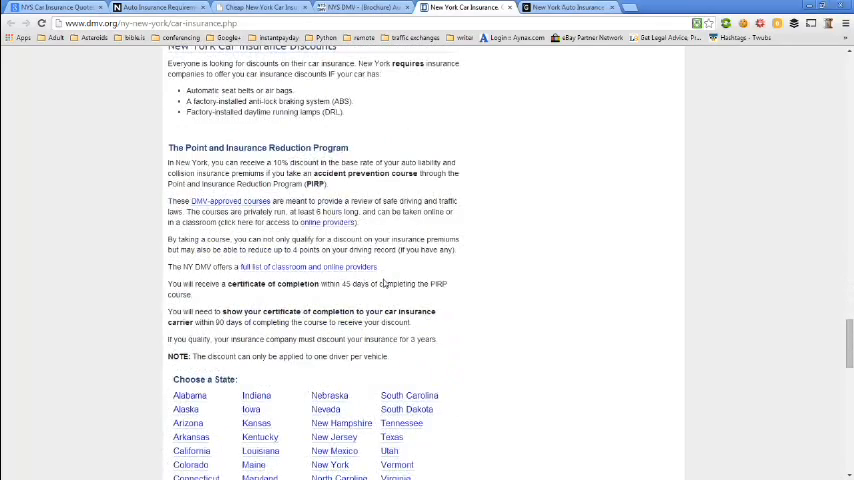
scroll("down", 3)
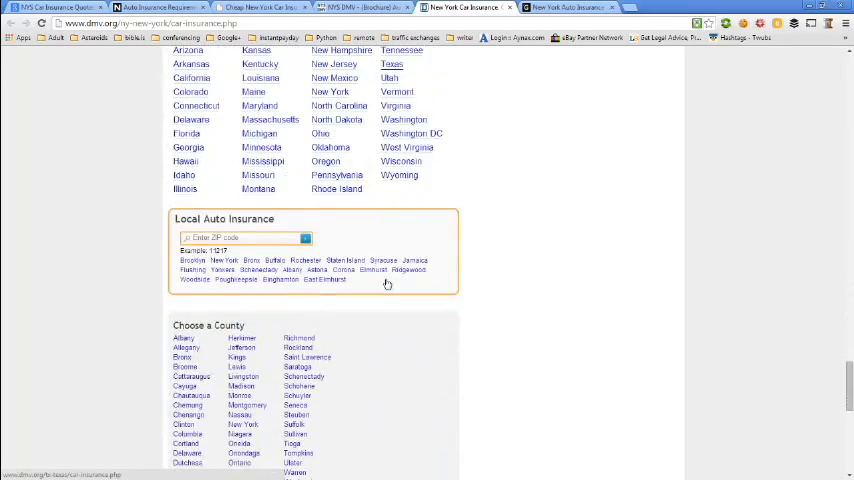
scroll("down", 3)
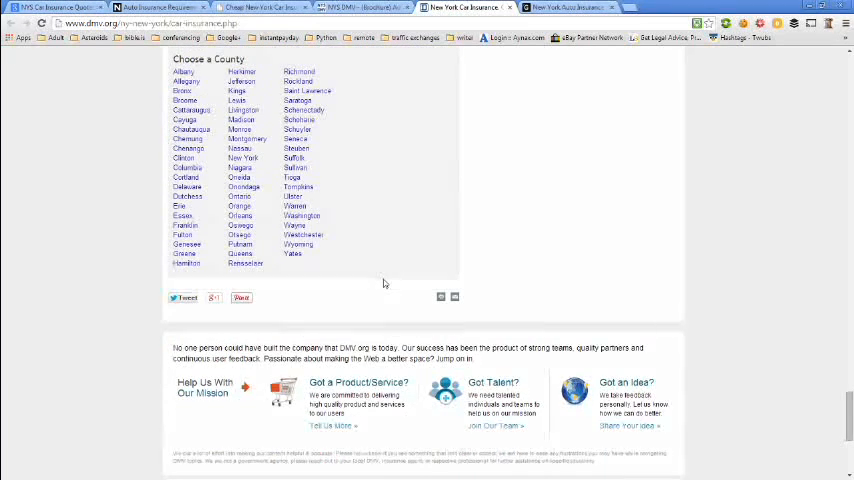
scroll("up", 3)
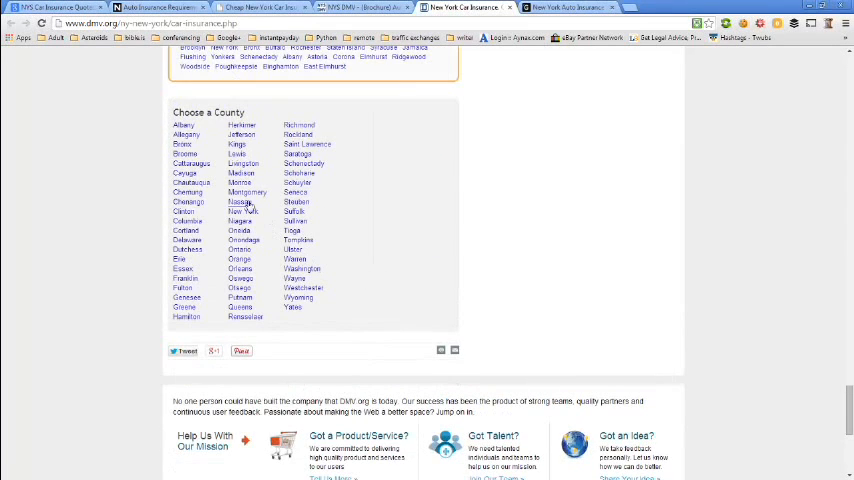
mouse_move(566, 224)
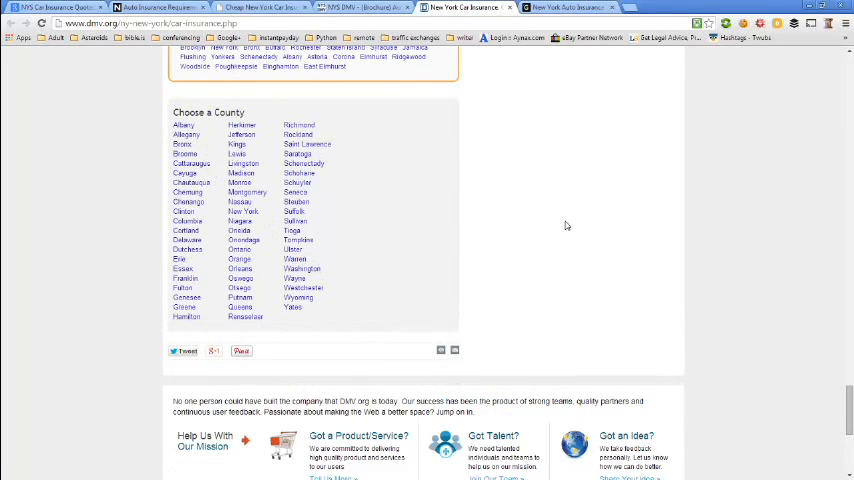
scroll("up", 3)
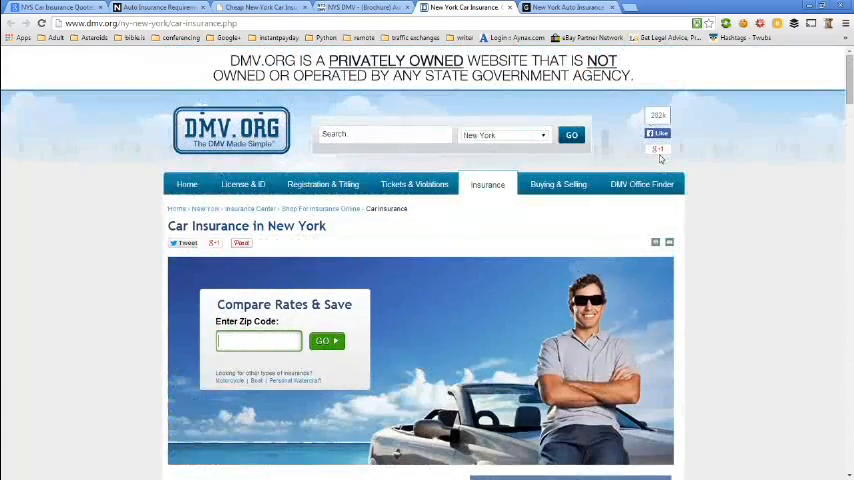
Review New York Motor Insurance's Laws and Requirements page, then return to the Google NYS car insurance results tab.
left_click(564, 8)
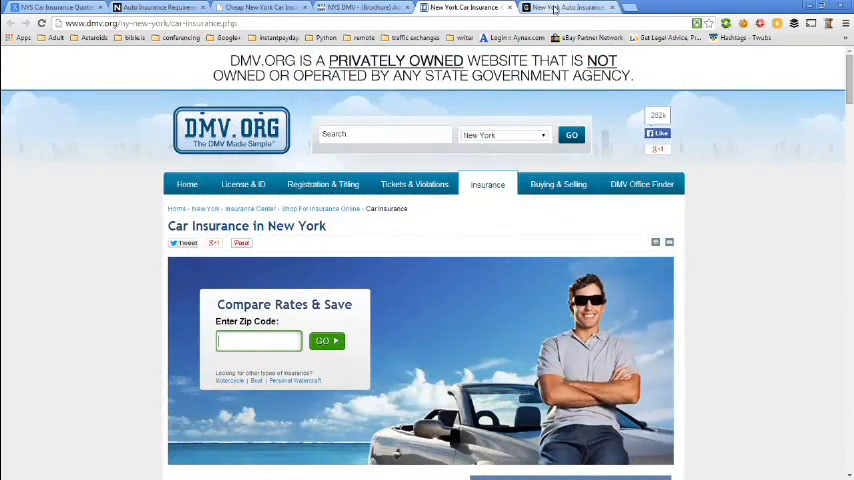
left_click(564, 8)
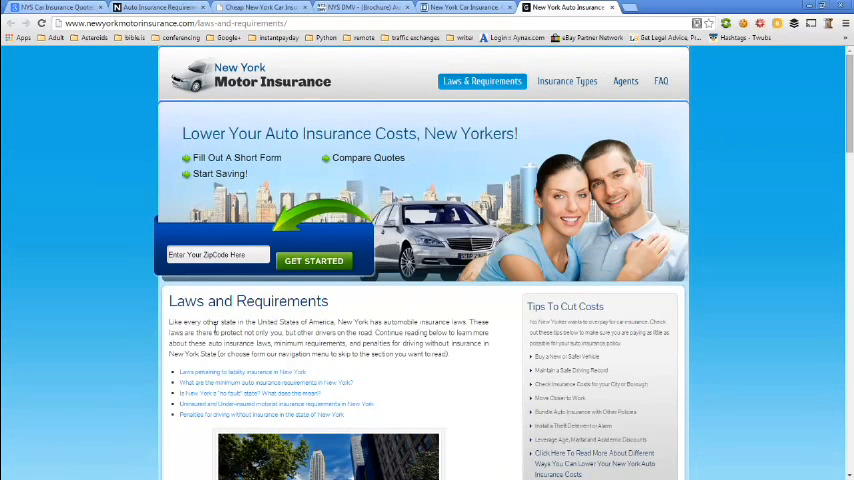
scroll("down", 3)
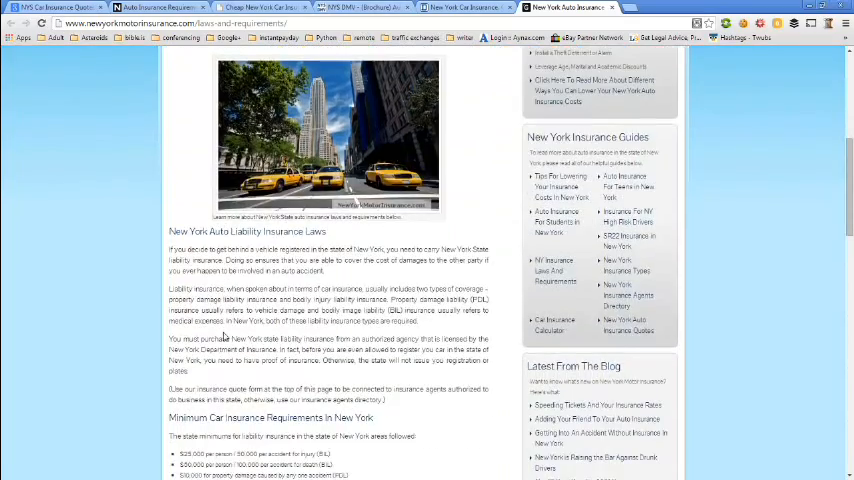
scroll("down", 3)
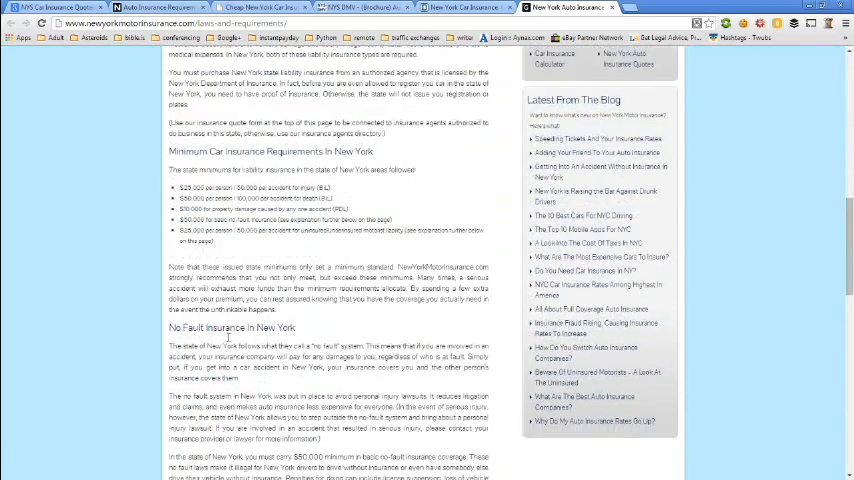
scroll("down", 3)
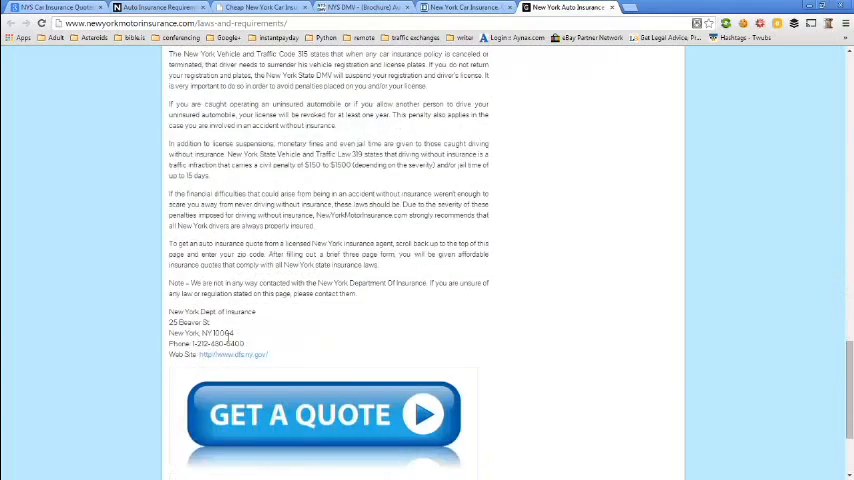
scroll("down", 3)
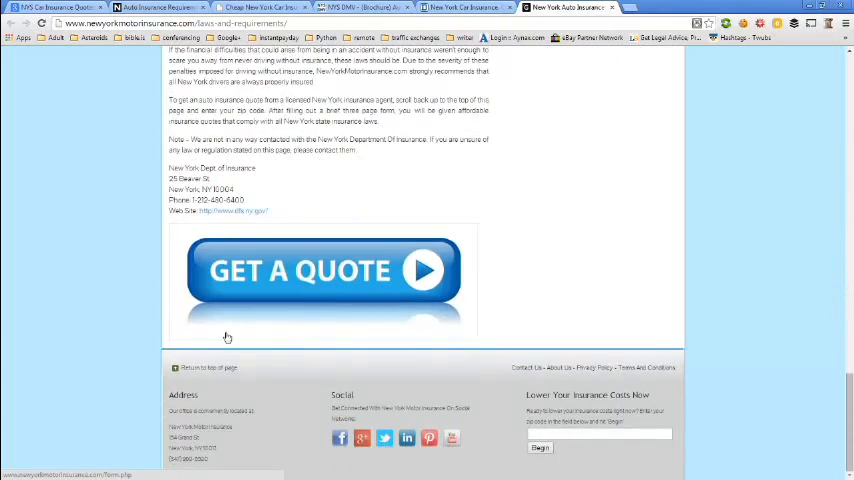
scroll("up", 3)
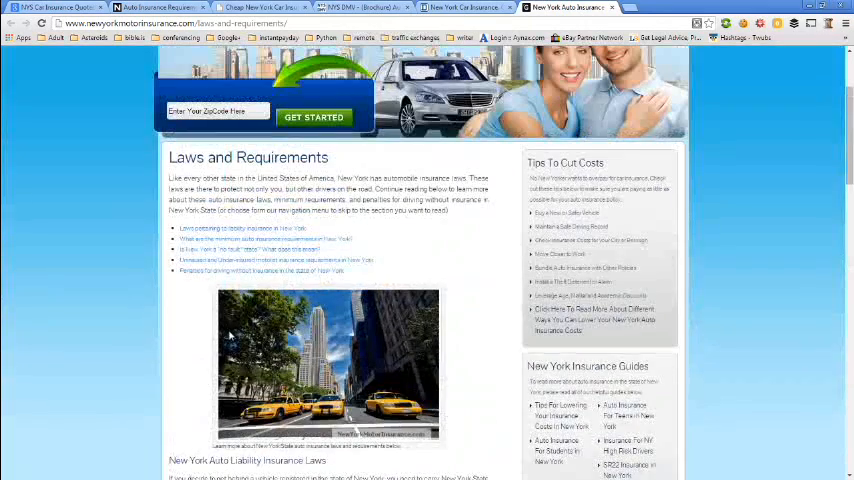
scroll("up", 3)
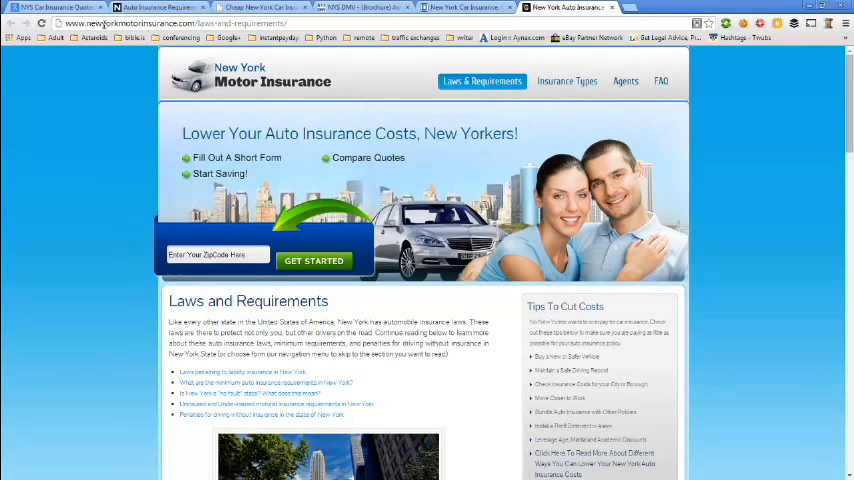
left_click(56, 8)
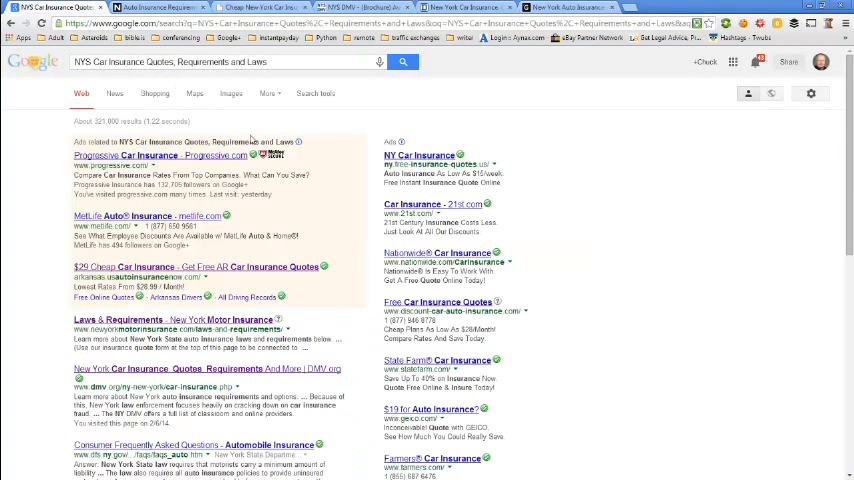